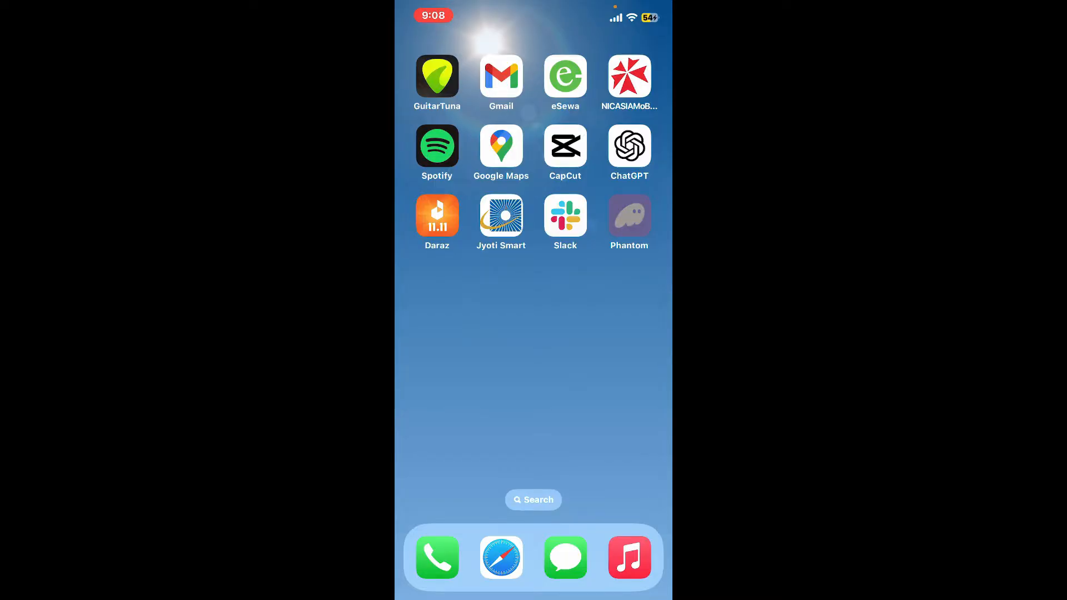
Launch Phantom from the iOS home screen to see the $0.00 wallet balance.
left_click(628, 214)
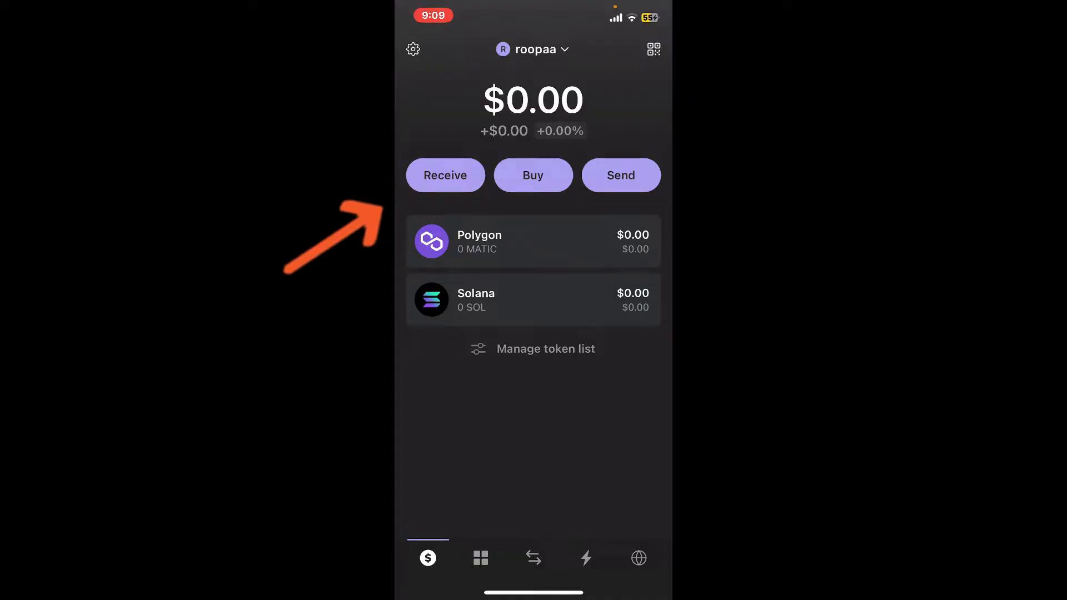
Open Receive and show the Solana address QR code, after closing and reopening Receive.
left_click(445, 175)
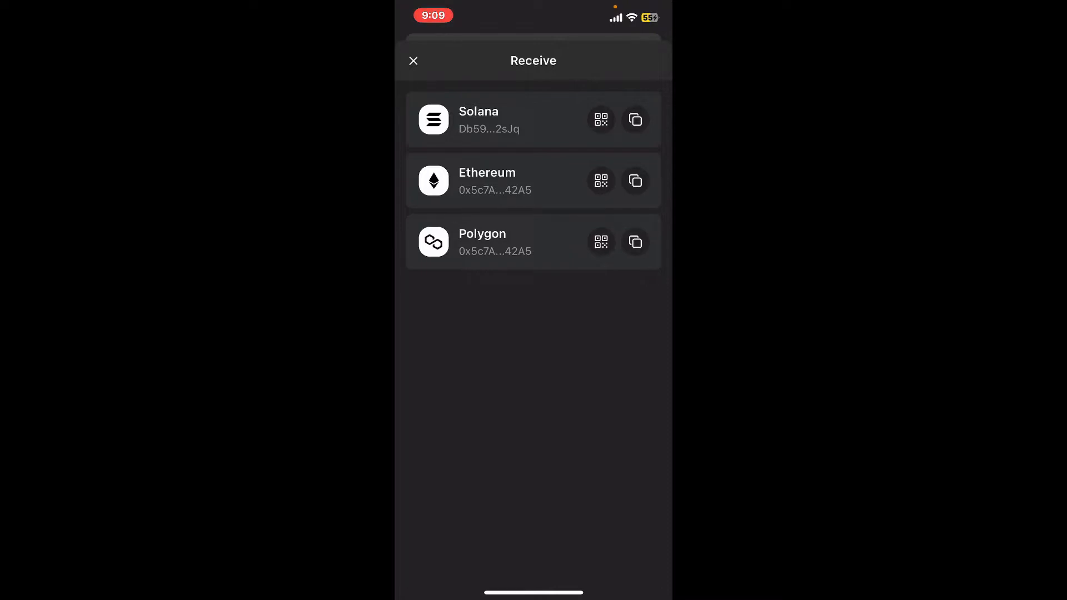
left_click(634, 119)
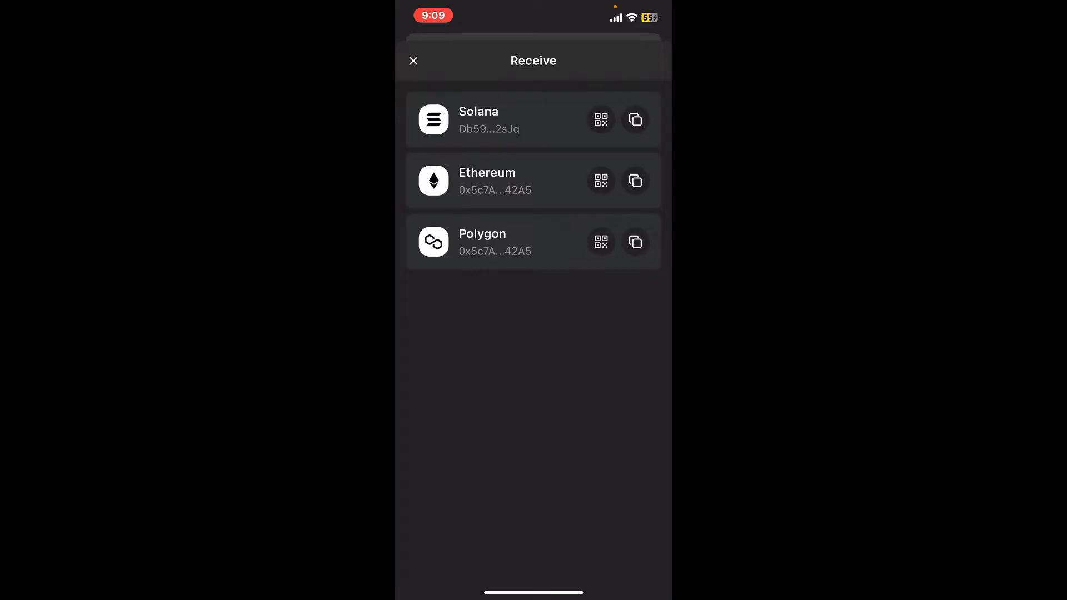
left_click(413, 61)
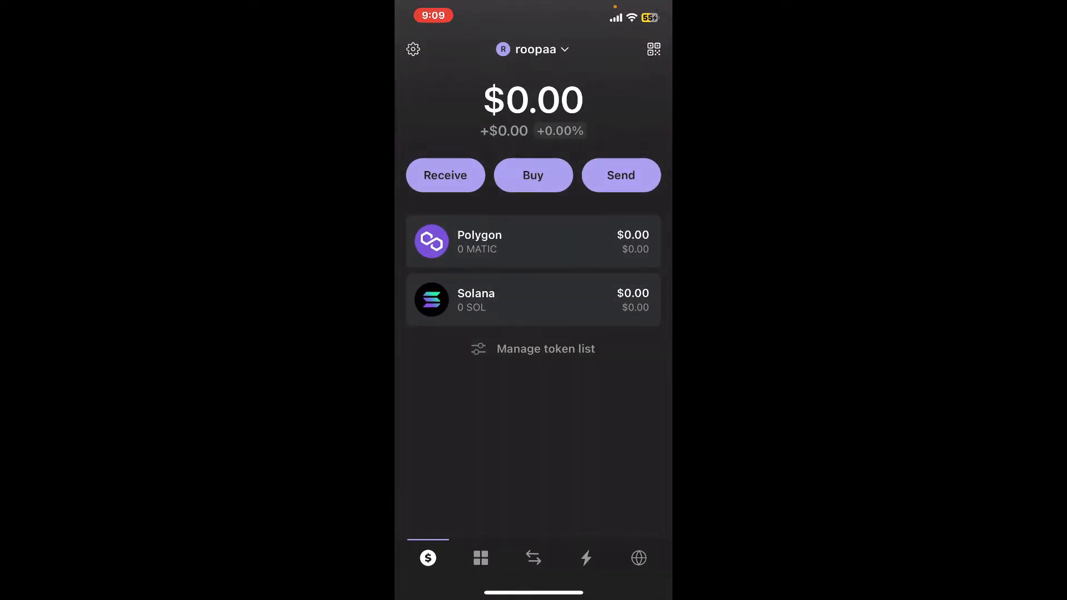
left_click(445, 175)
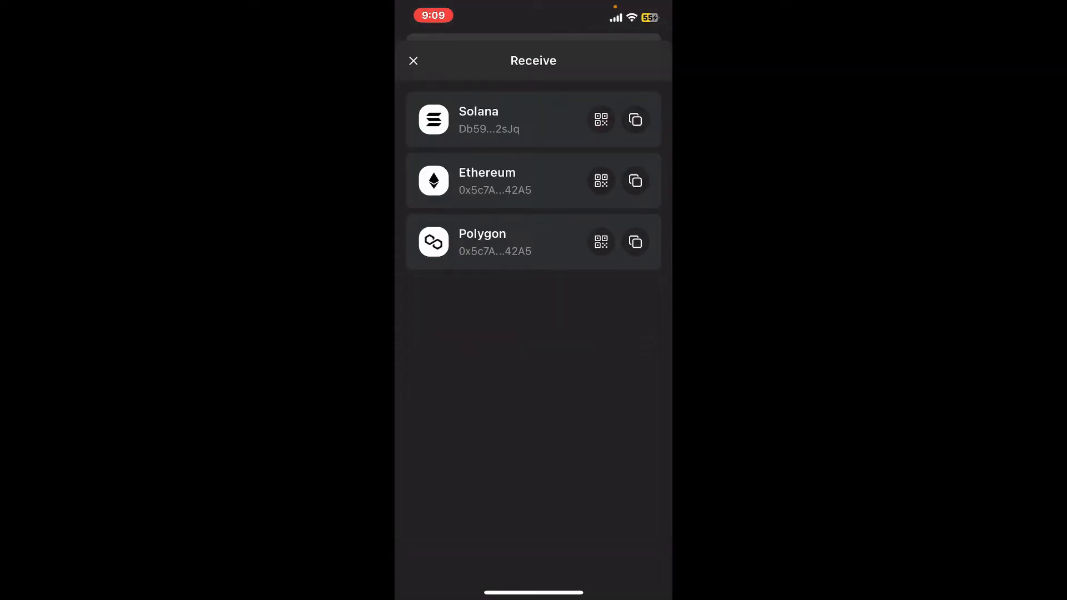
left_click(601, 119)
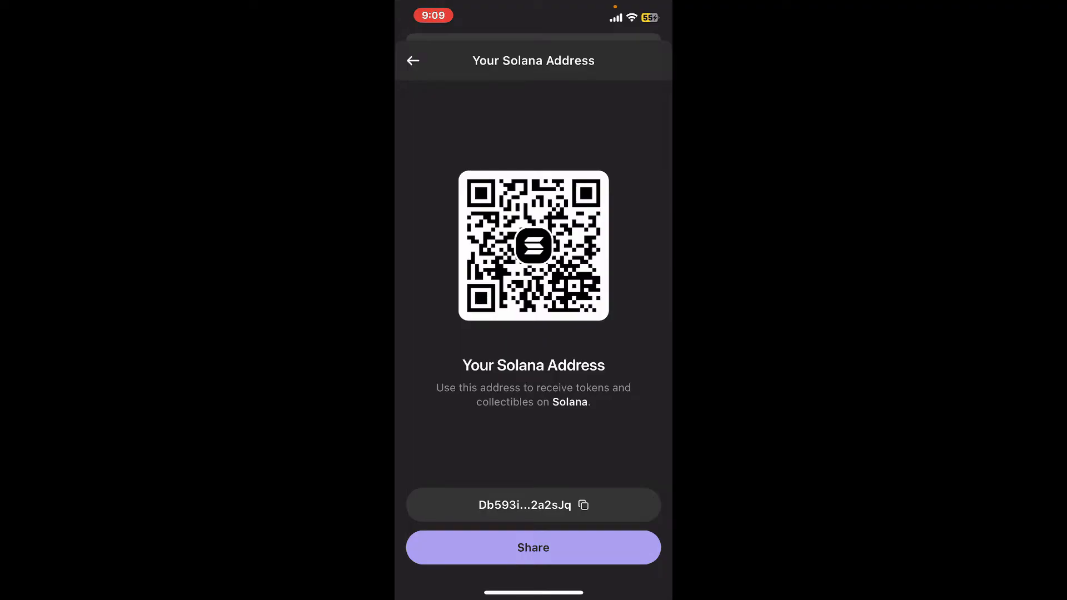
Back out of the Solana QR screen and close Receive to return to the balance.
left_click(412, 61)
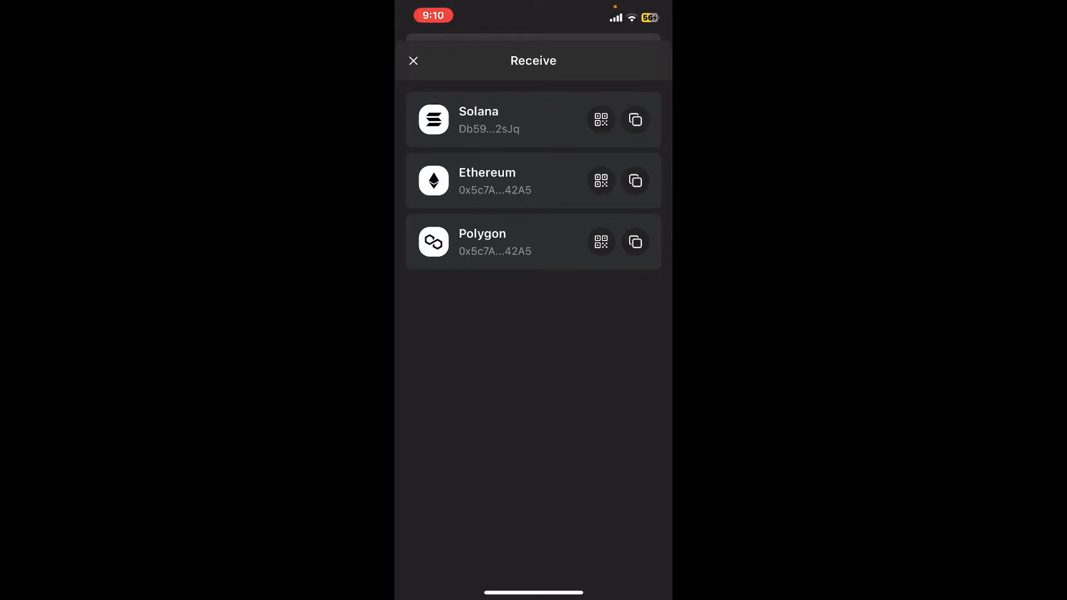
left_click(413, 61)
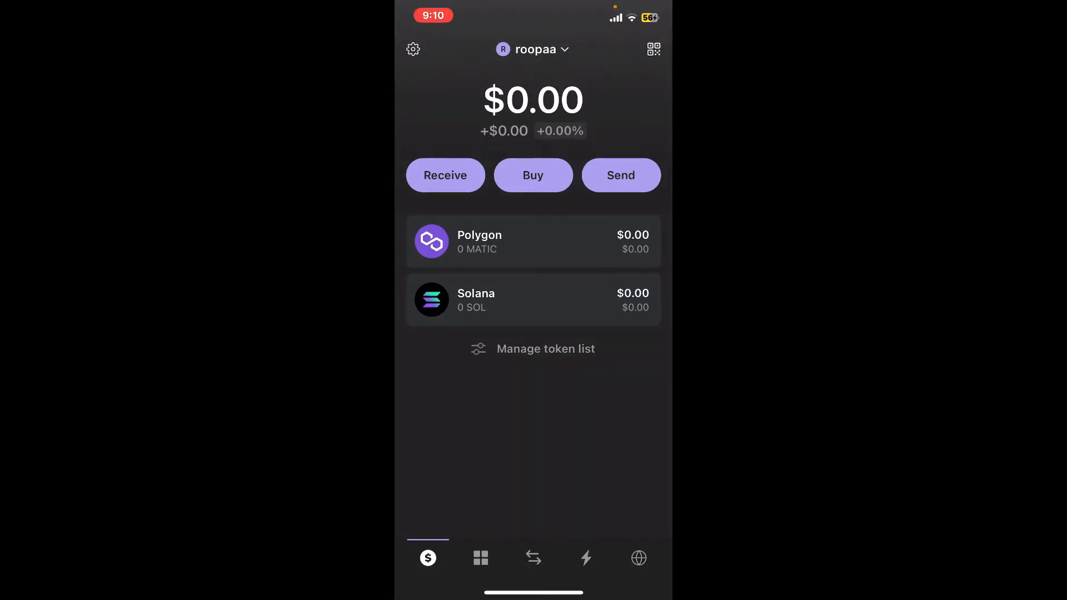